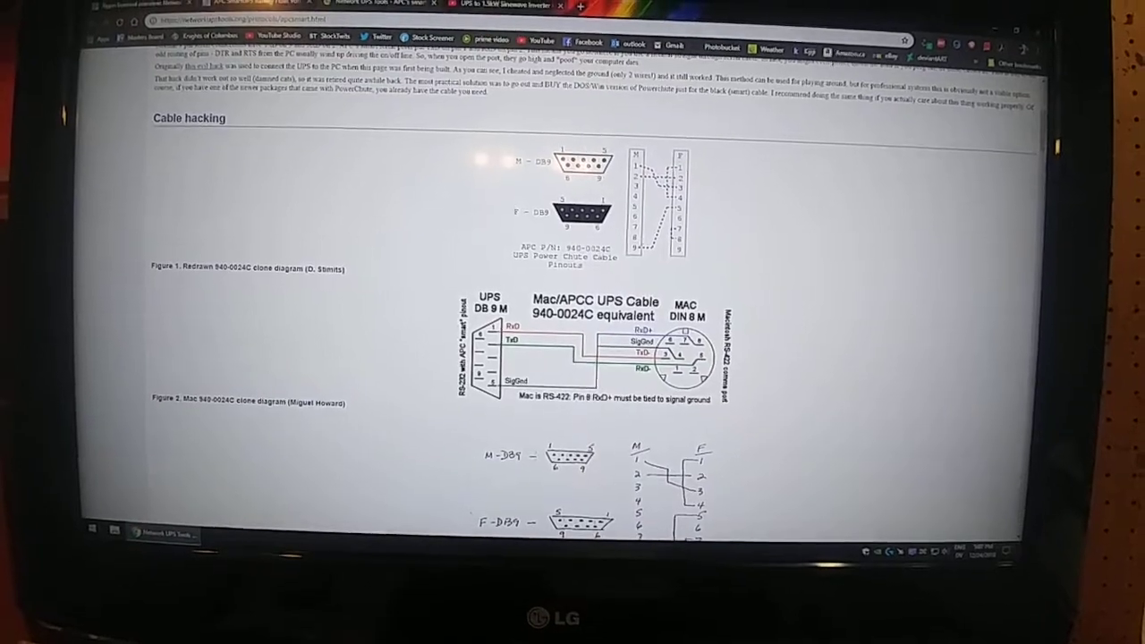
# Name the new connection 'administrator' and choose COM1 as the port to connect through.
pyautogui.scroll(-3)
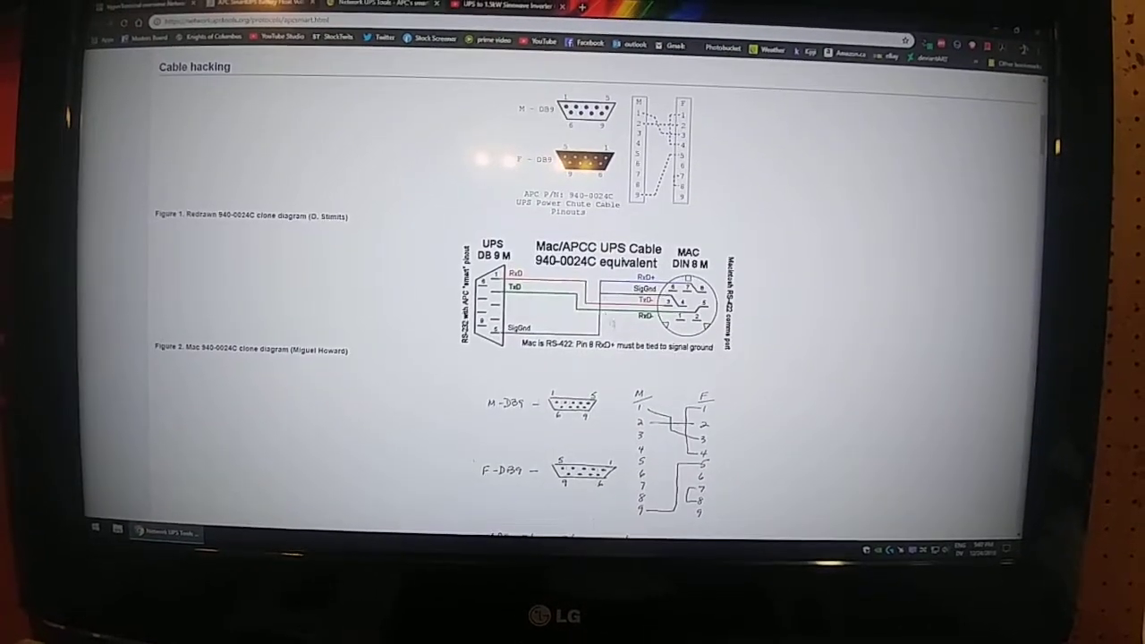
pyautogui.scroll(-3)
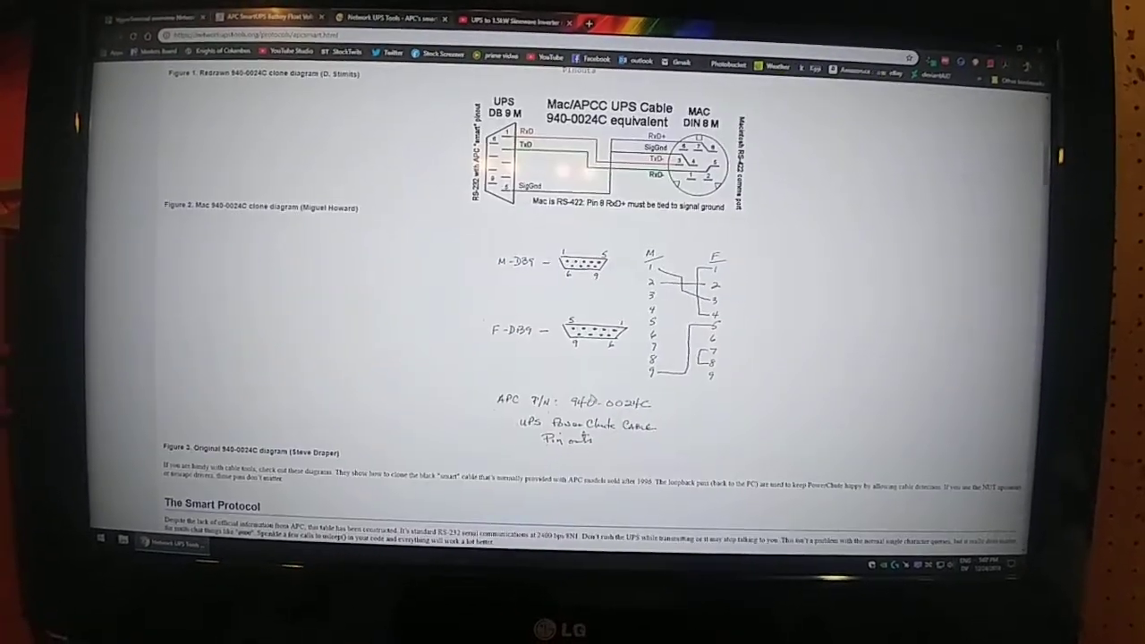
pyautogui.scroll(-3)
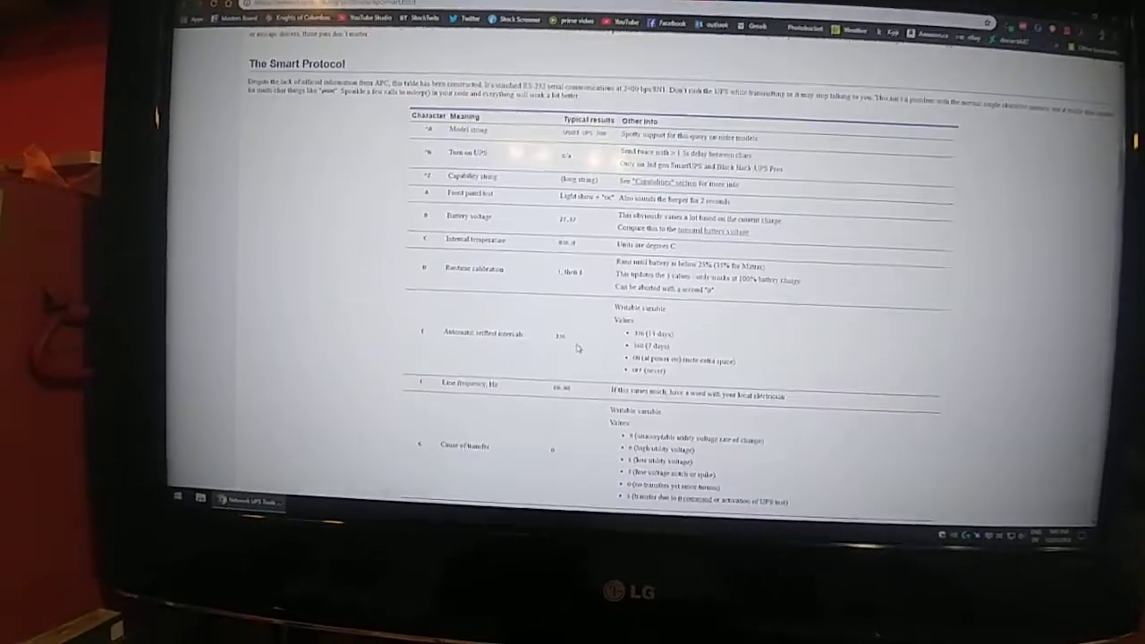
pyautogui.scroll(-3)
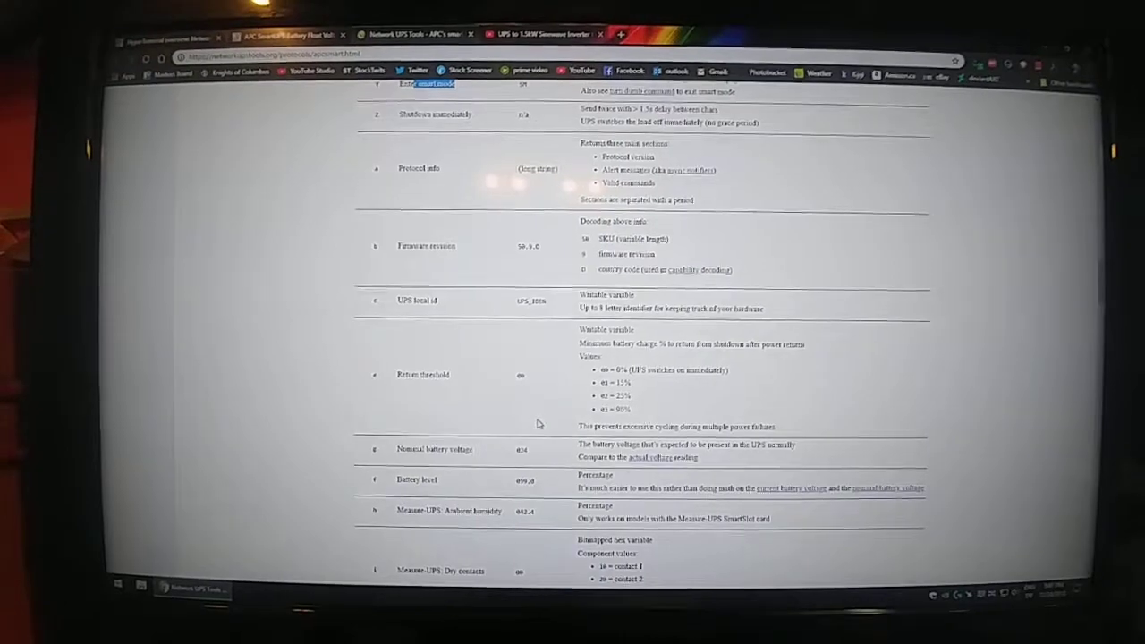
pyautogui.scroll(3)
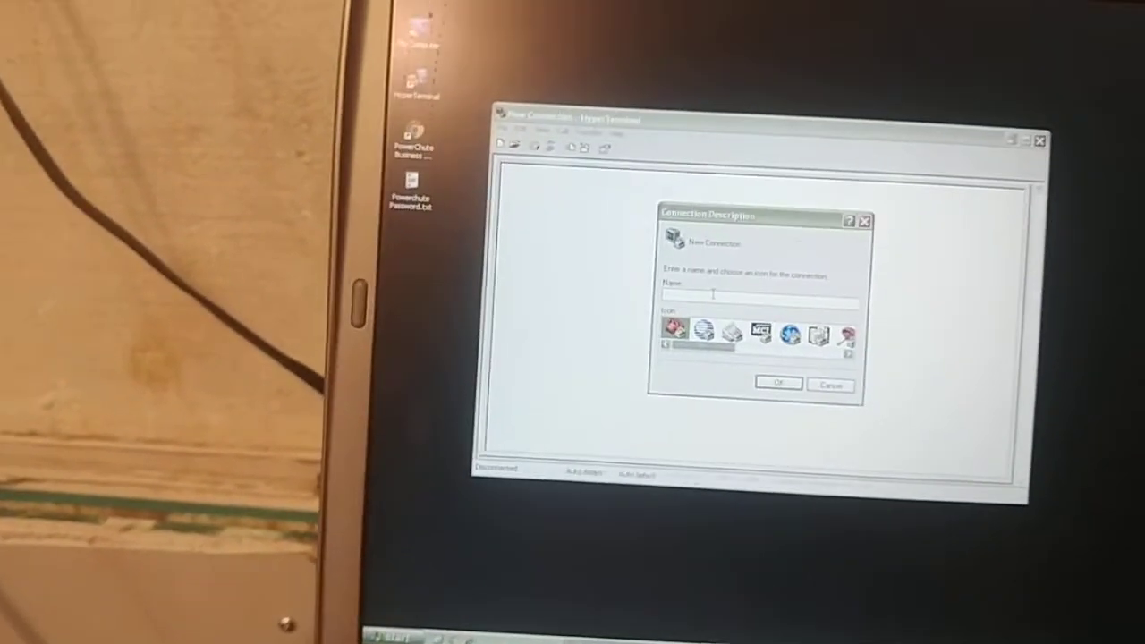
pyautogui.write('administrator')
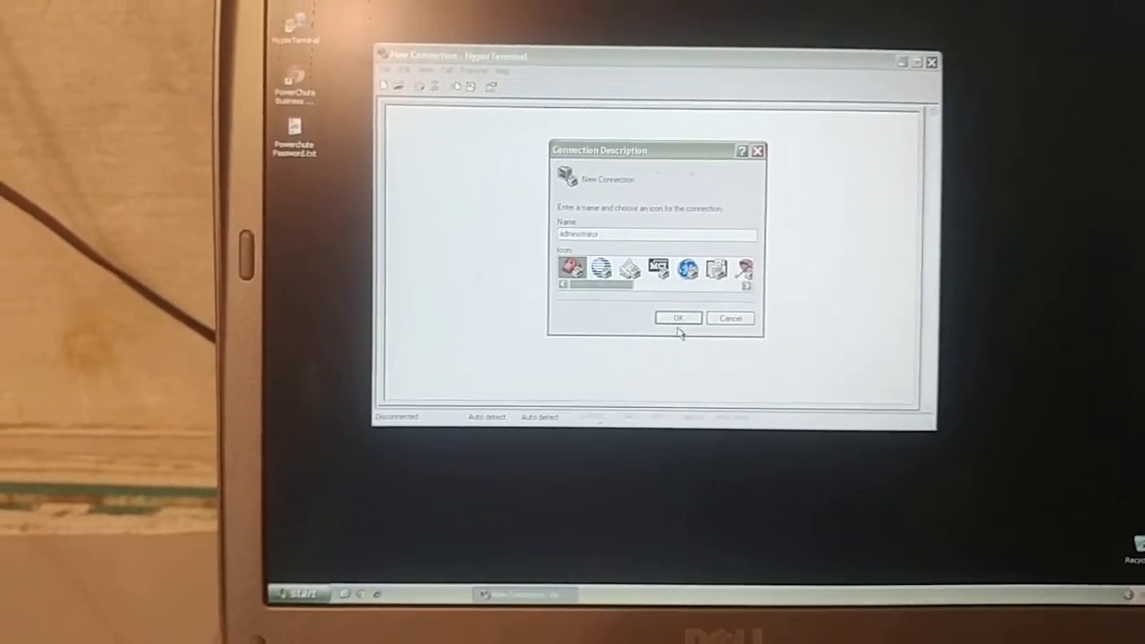
pyautogui.click(678, 318)
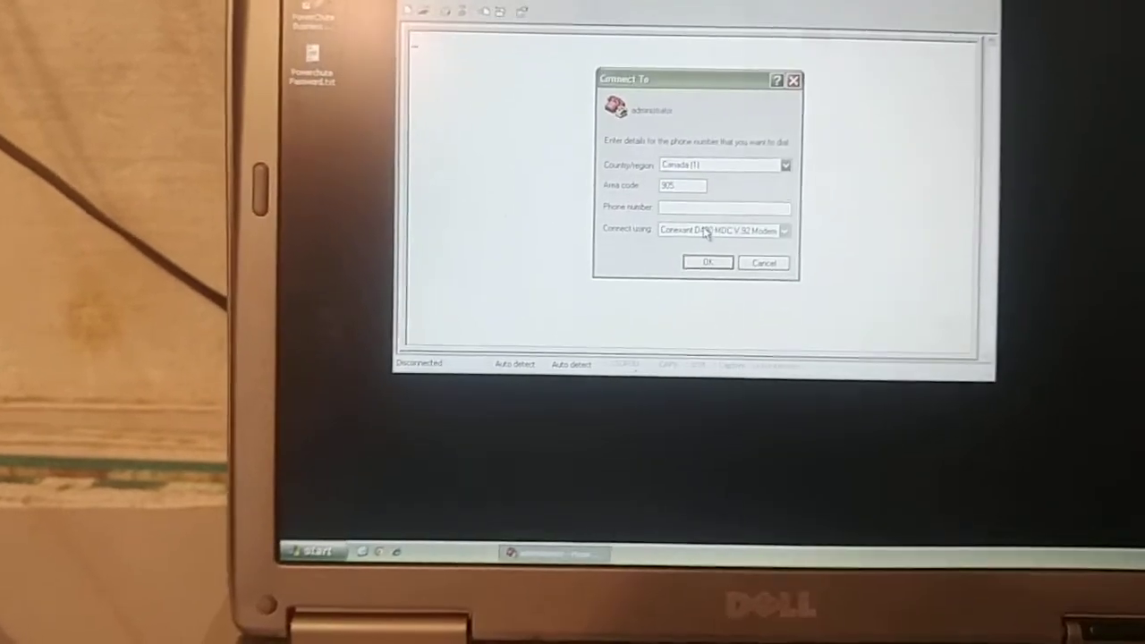
pyautogui.click(784, 230)
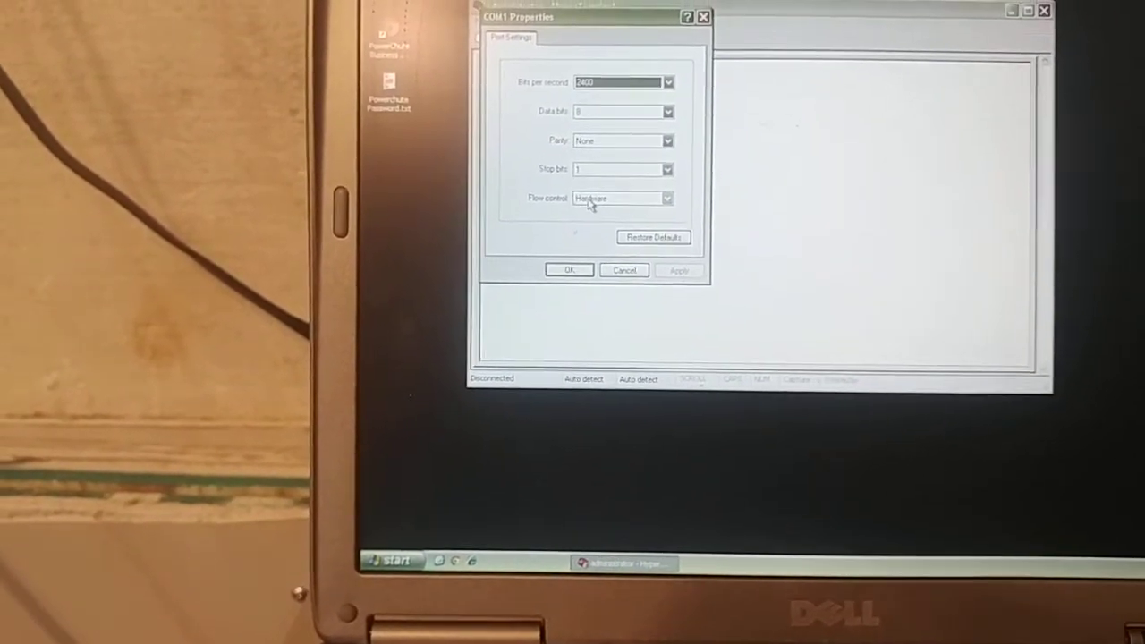
# Set COM1 flow control to None, keeping 2400-8-N-1, and connect.
pyautogui.click(667, 198)
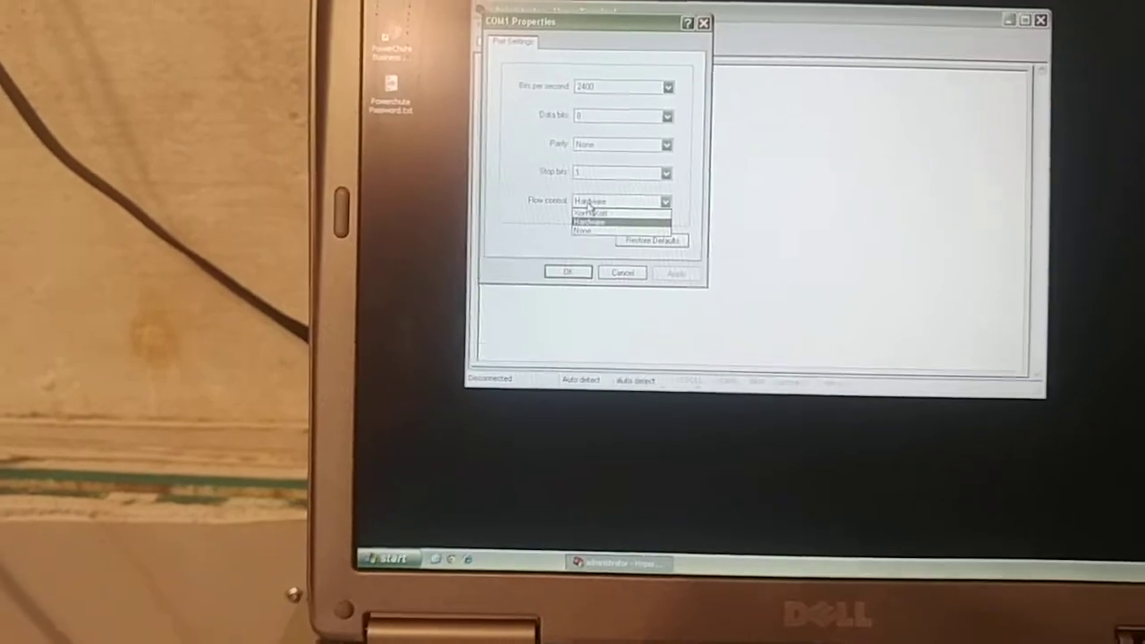
pyautogui.click(585, 231)
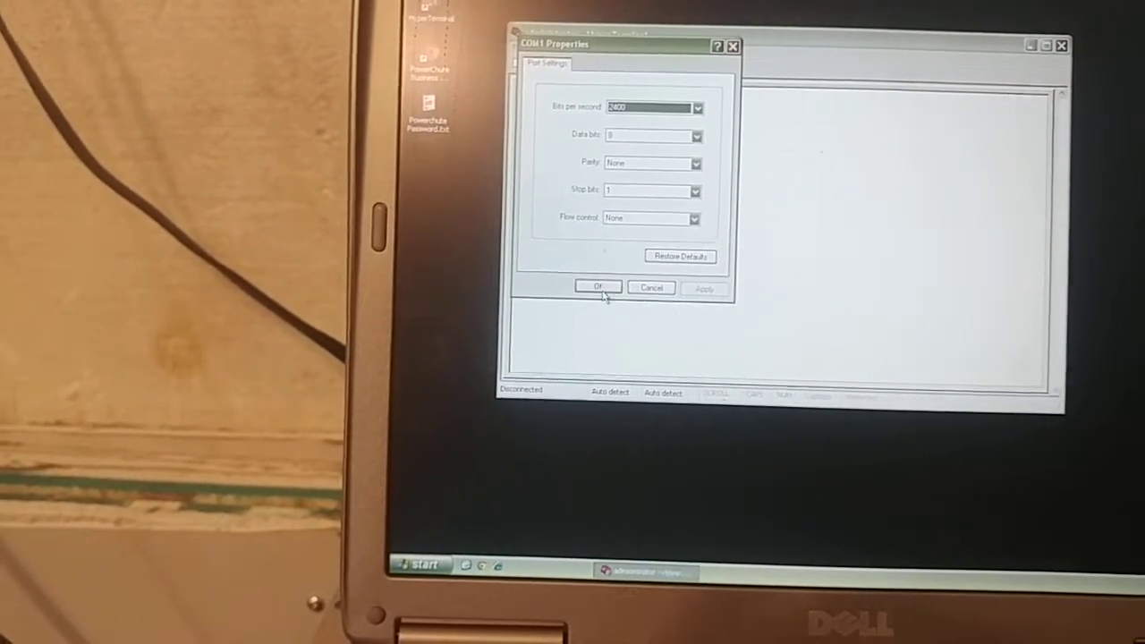
pyautogui.click(598, 287)
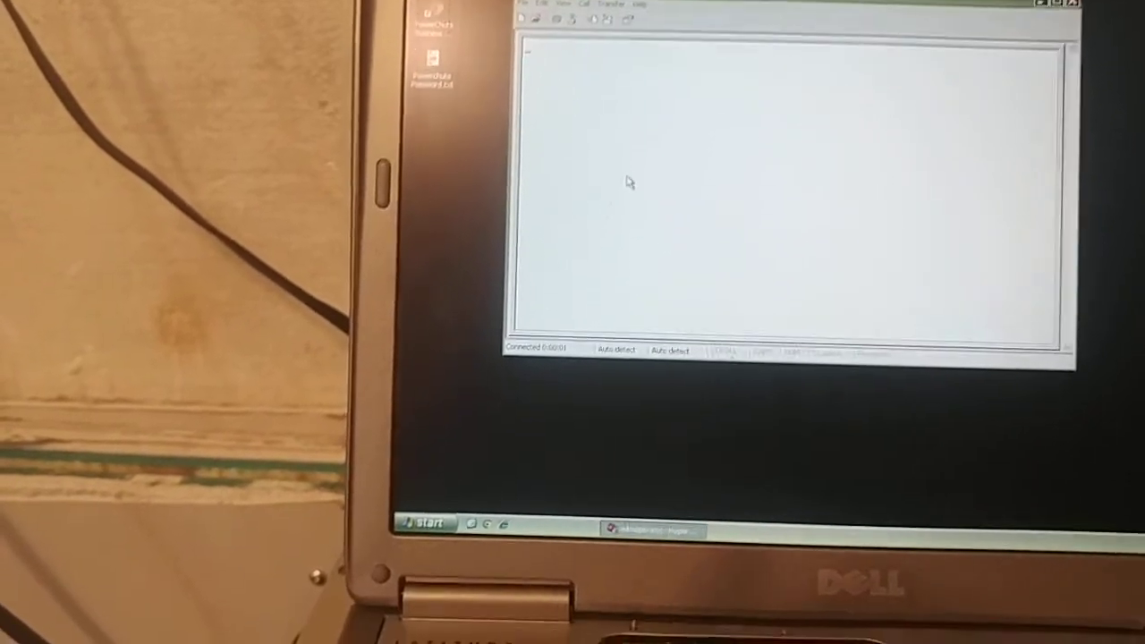